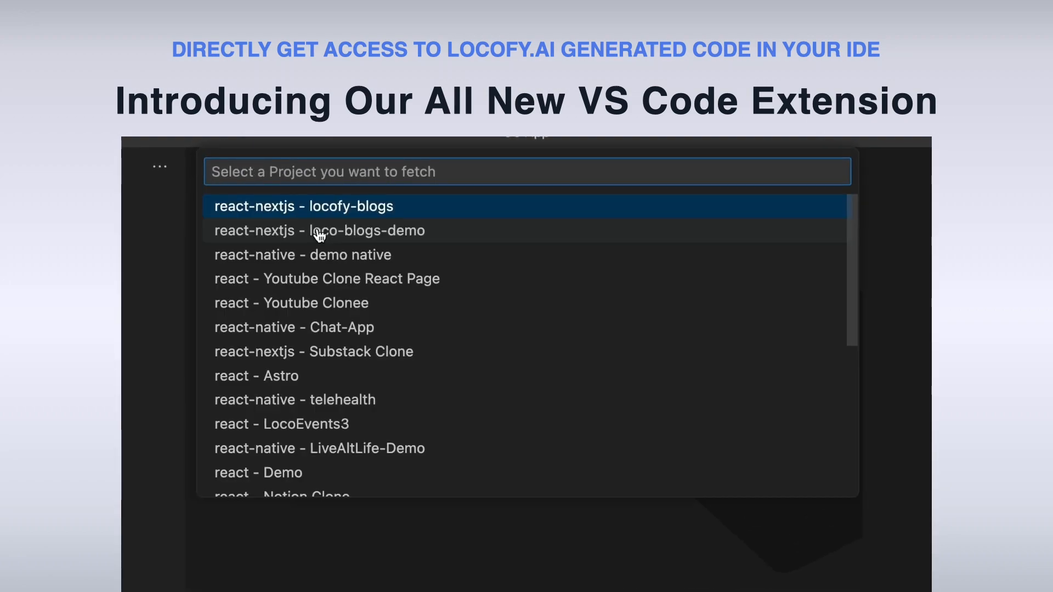
Pick a Locofy project and fetch its code into the CS App workspace
left_click(303, 206)
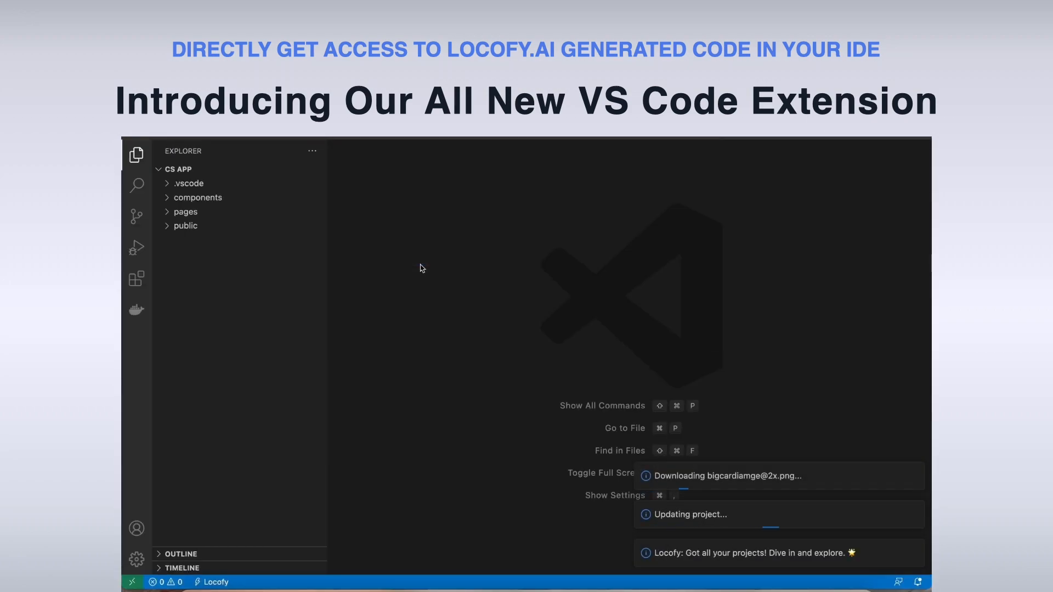
left_click(202, 254)
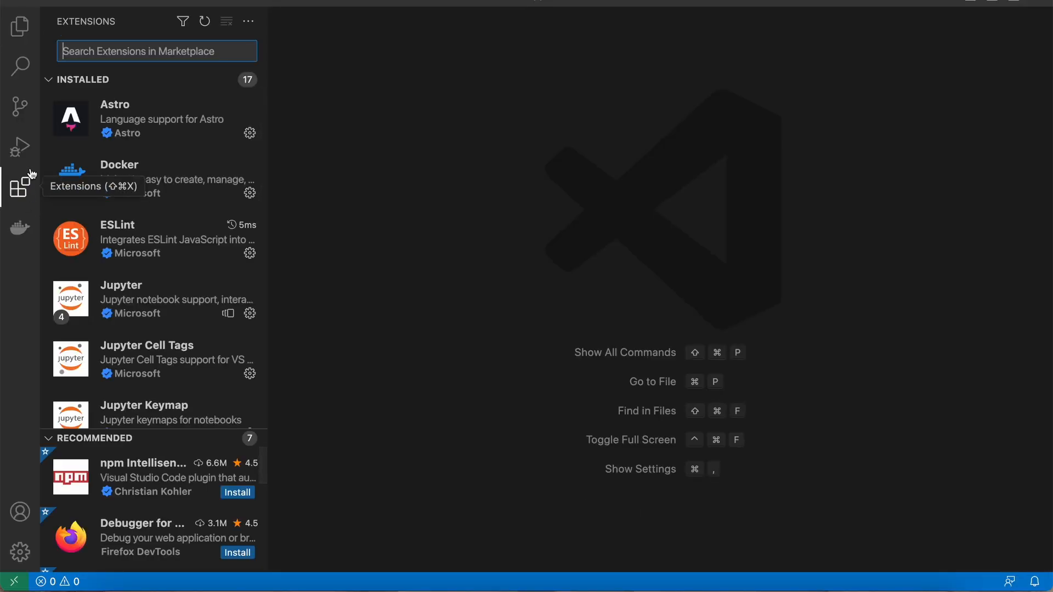
Search the Marketplace for 'Locofy' and install the Locofy.ai extension
type("Locofy")
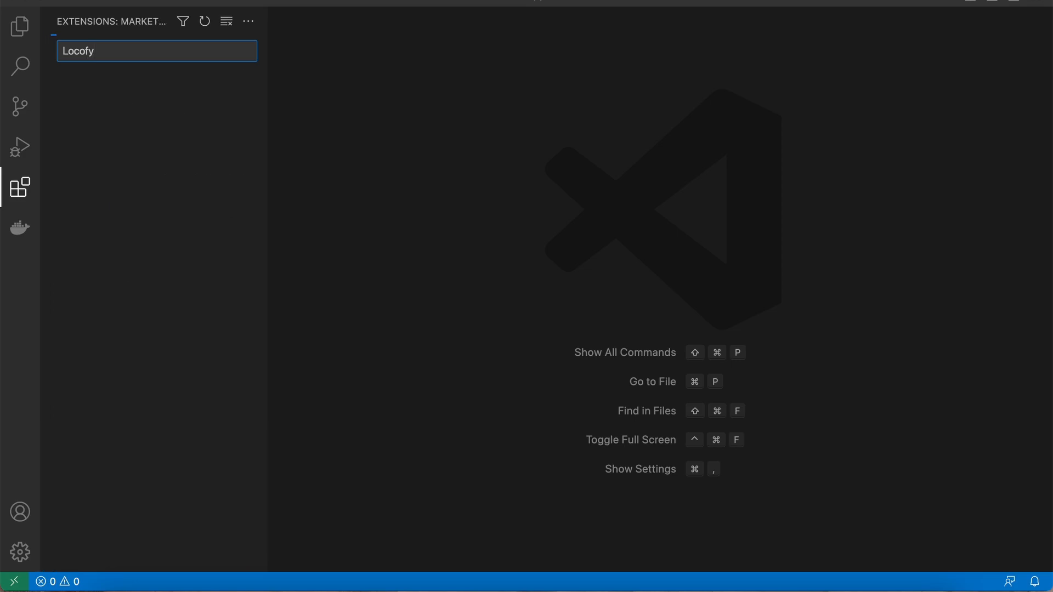
left_click(153, 100)
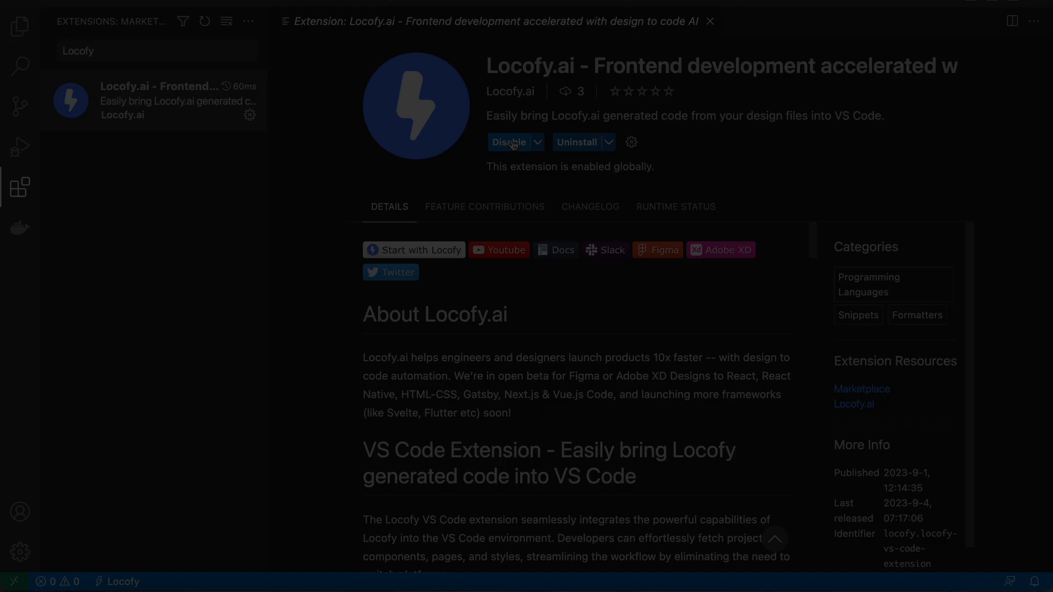
Browse 'loco' commands in the Command Palette, then show Locofy's status bar menu
key("Cmd+Shift+P")
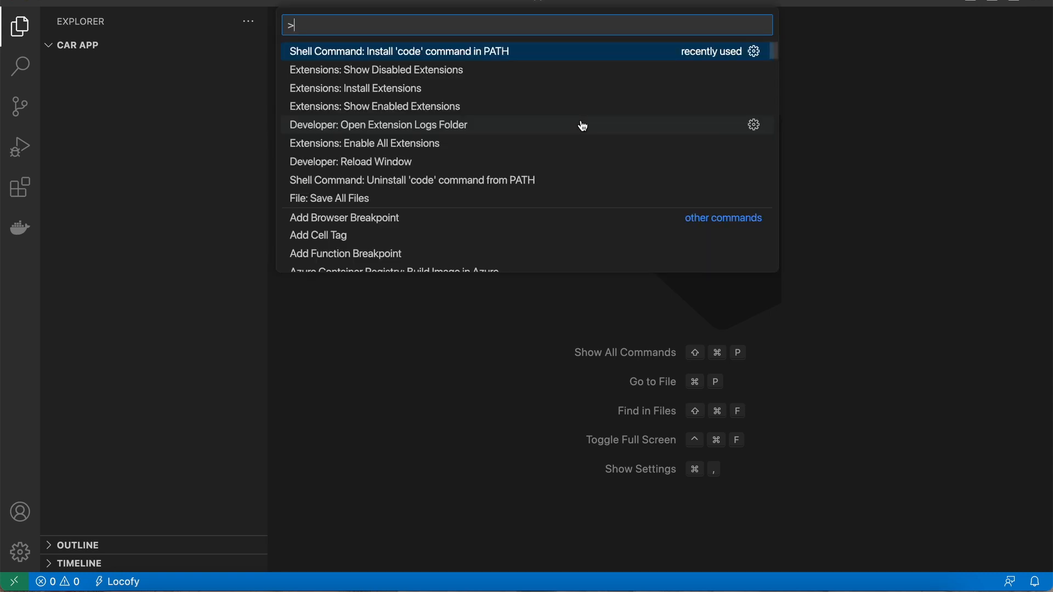
type("locofy")
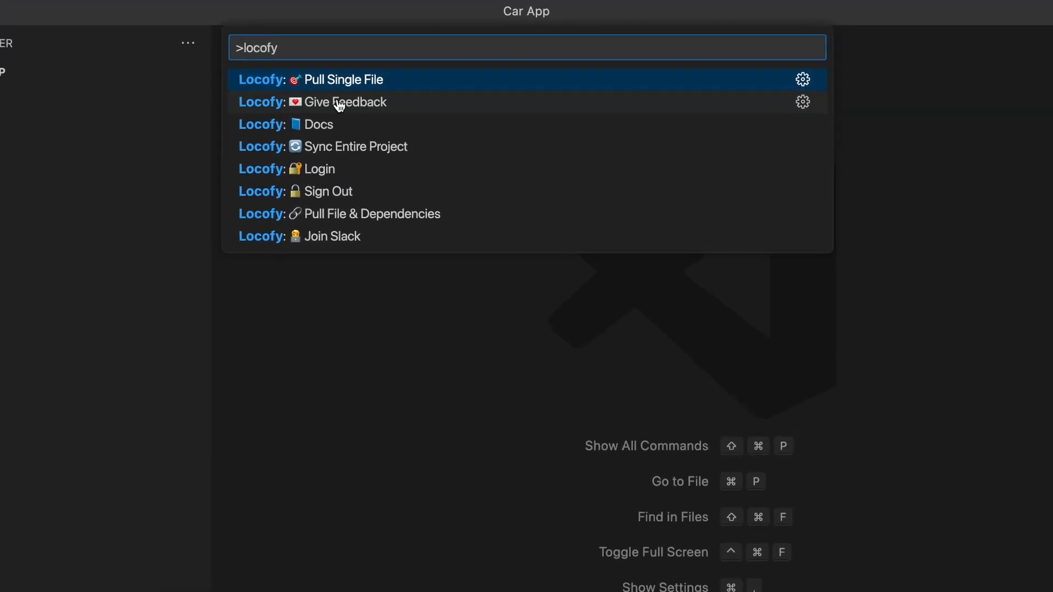
key("Escape")
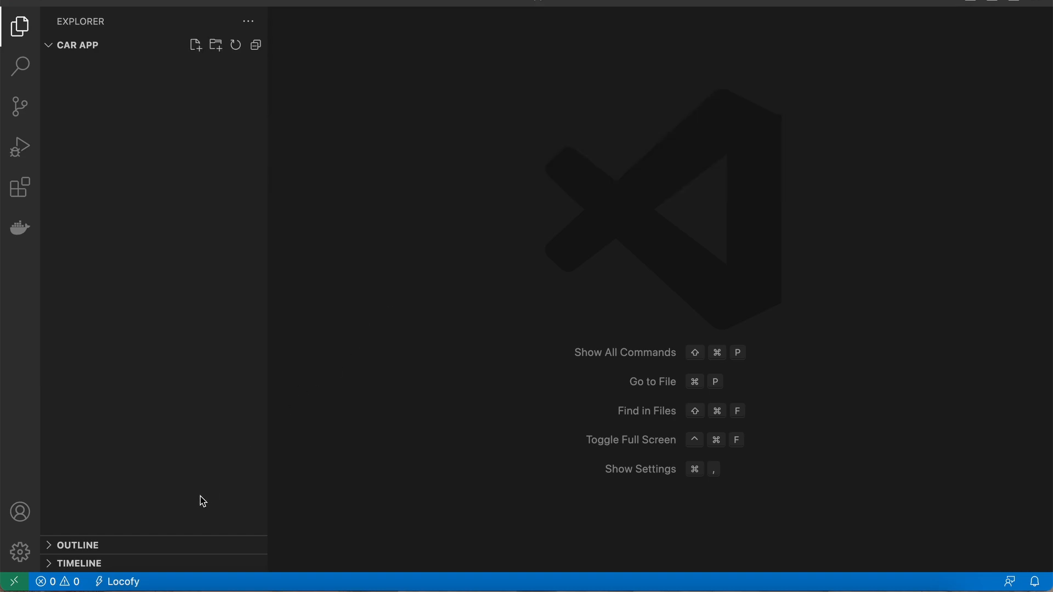
left_click(120, 581)
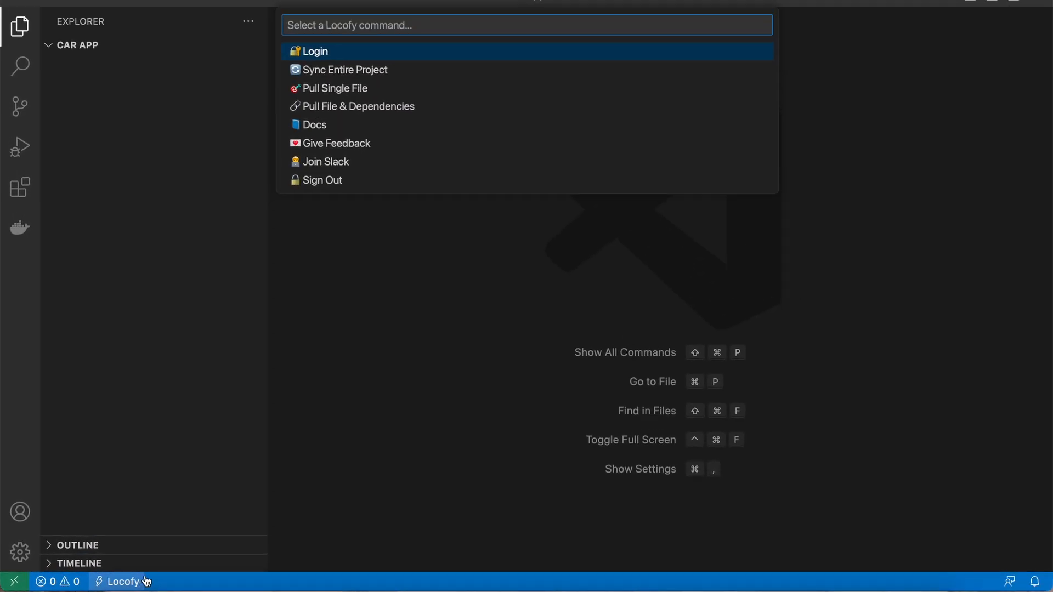
Log in to Locofy through its website and reopen the Locofy menu
left_click(315, 51)
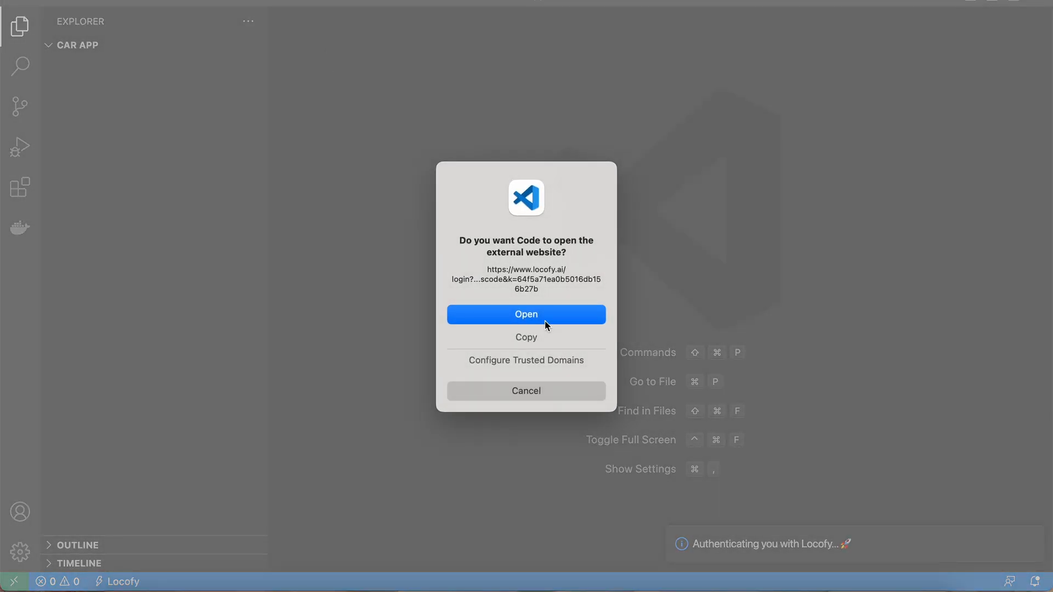
left_click(526, 314)
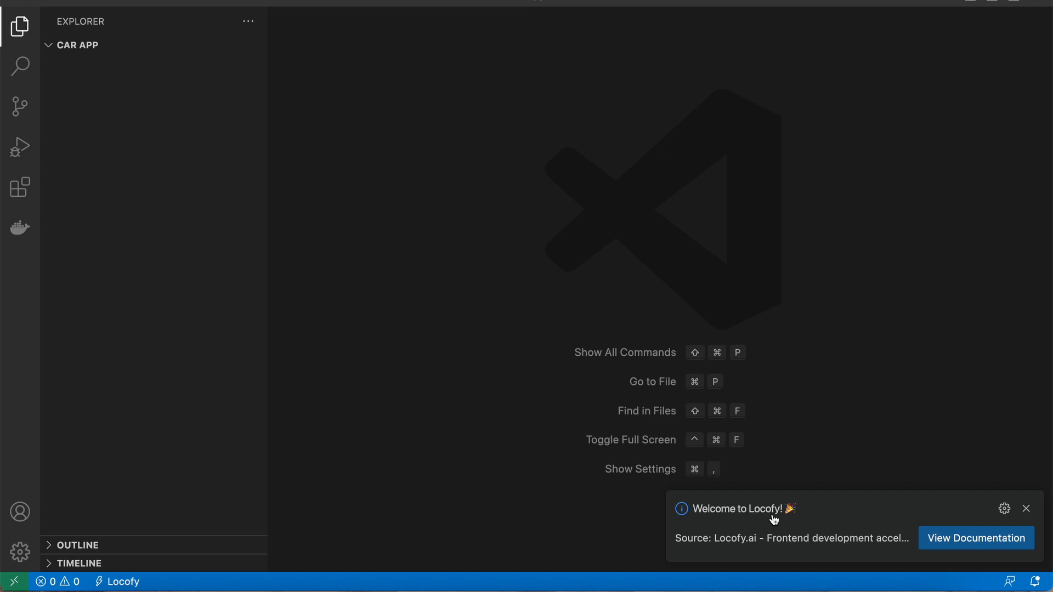
left_click(1025, 508)
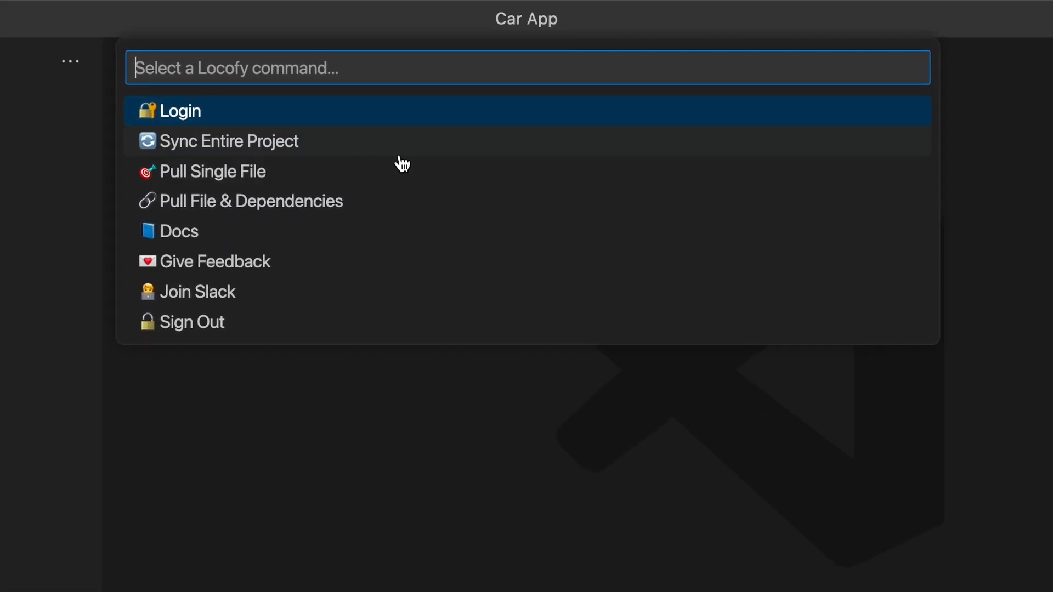
Run Sync Entire Project and choose the Next.js project to download into Car App
left_click(229, 141)
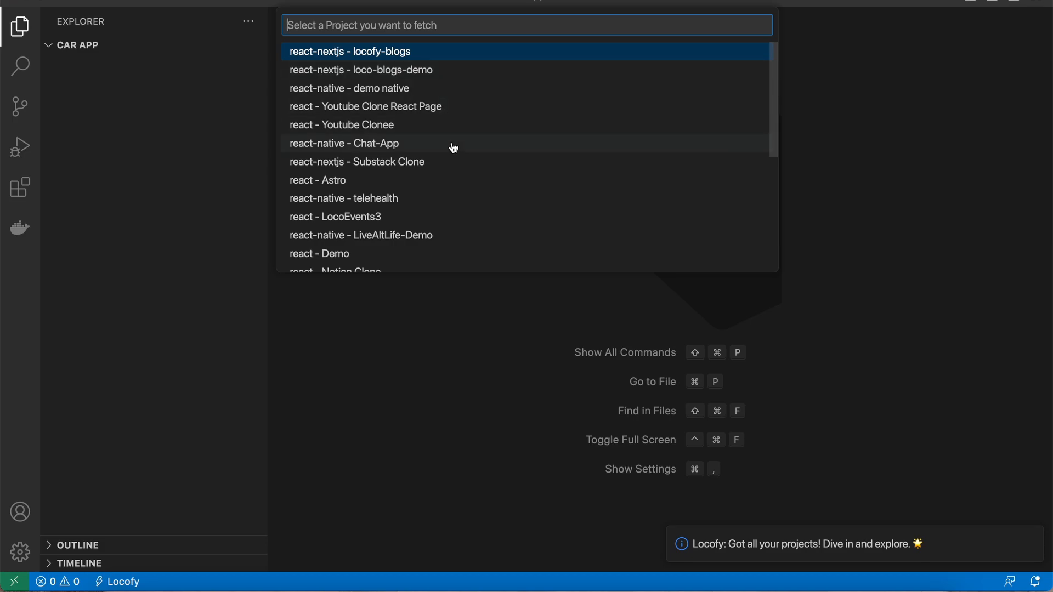
mouse_move(452, 163)
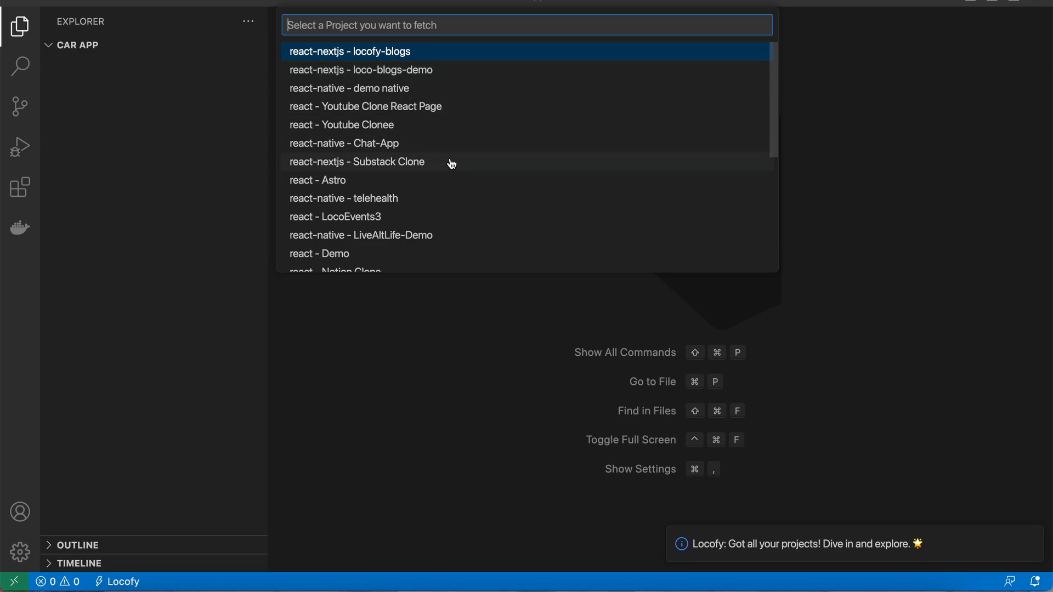
left_click(349, 51)
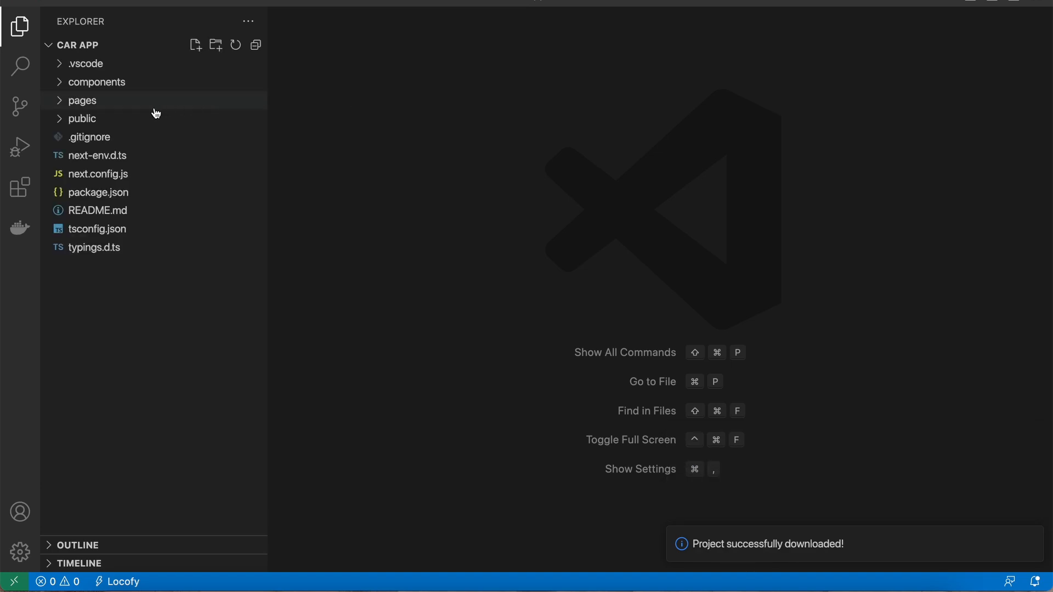
Expand the pages folder and open global.css in the editor
left_click(82, 101)
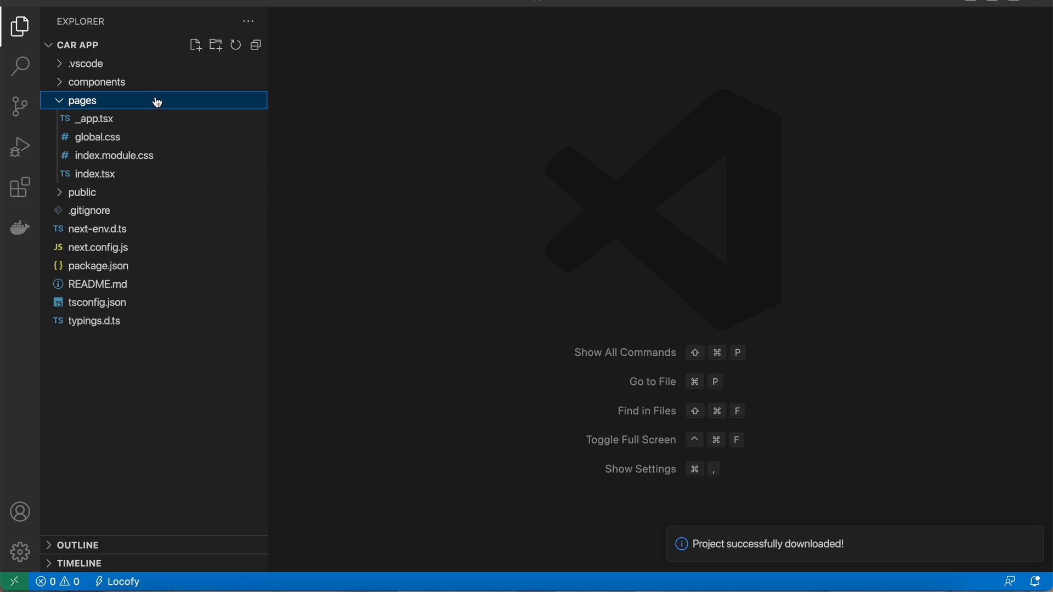
left_click(97, 82)
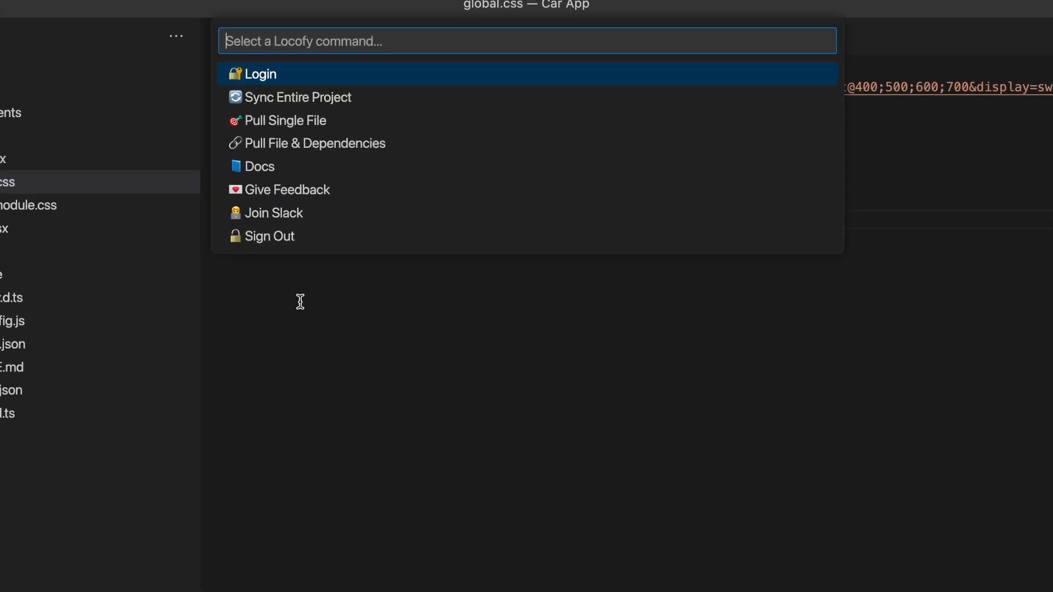
Accept the current change in global.css, keeping the :root font and color variables
key("Escape")
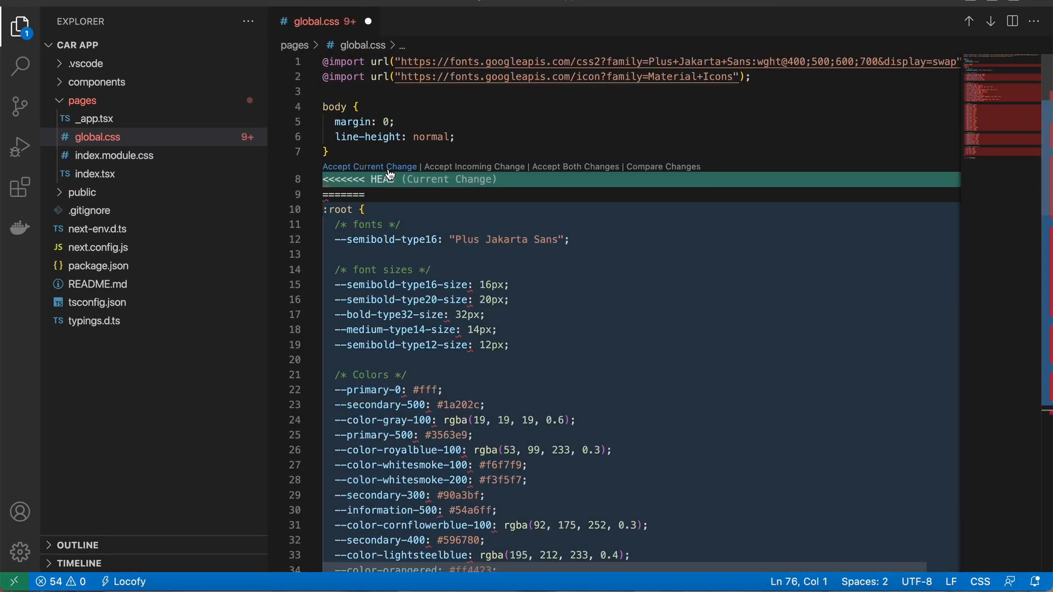
mouse_move(403, 176)
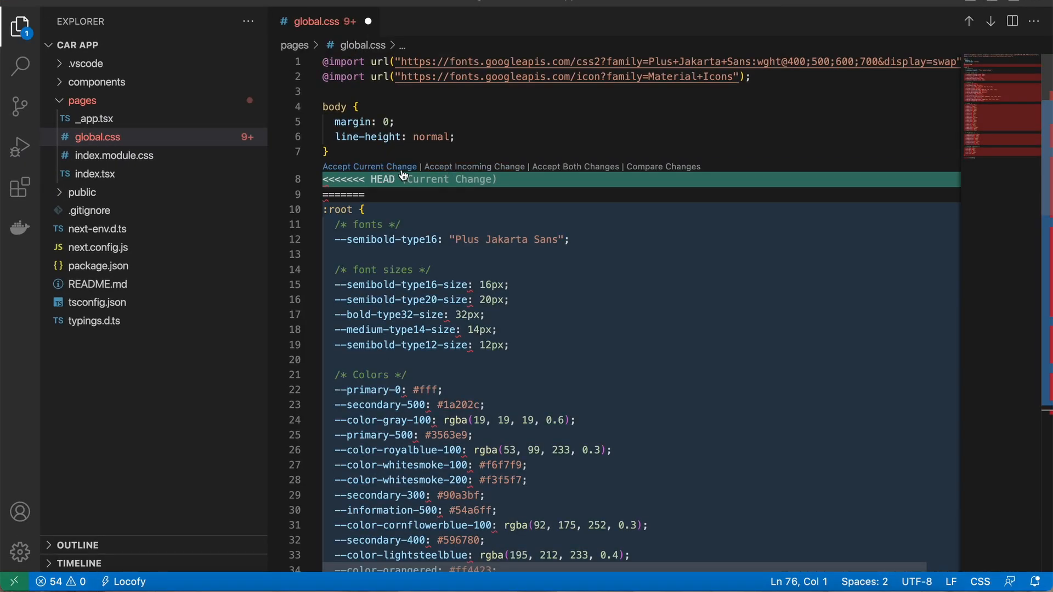
left_click(368, 166)
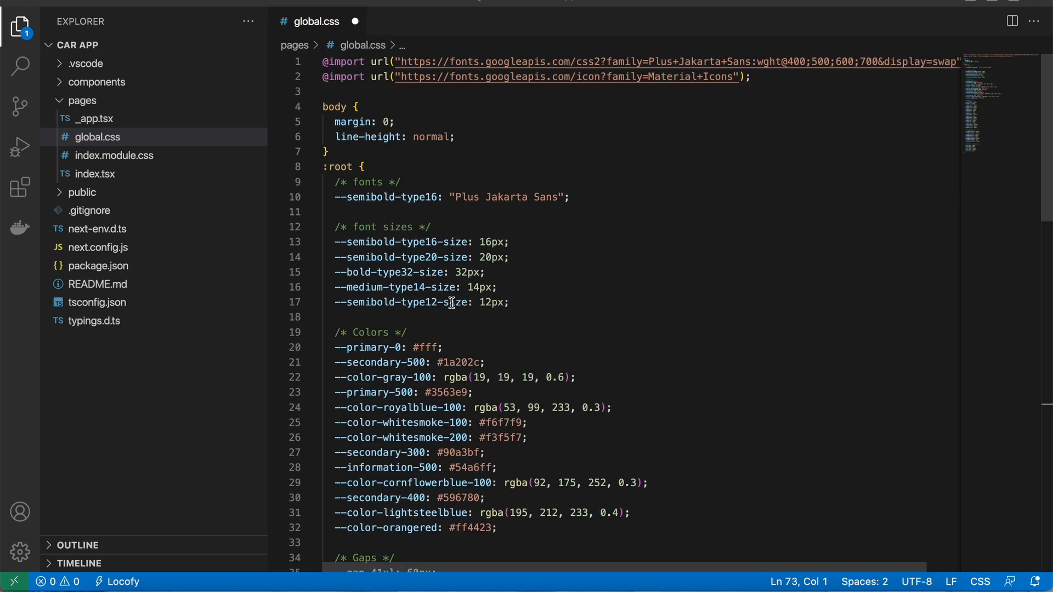